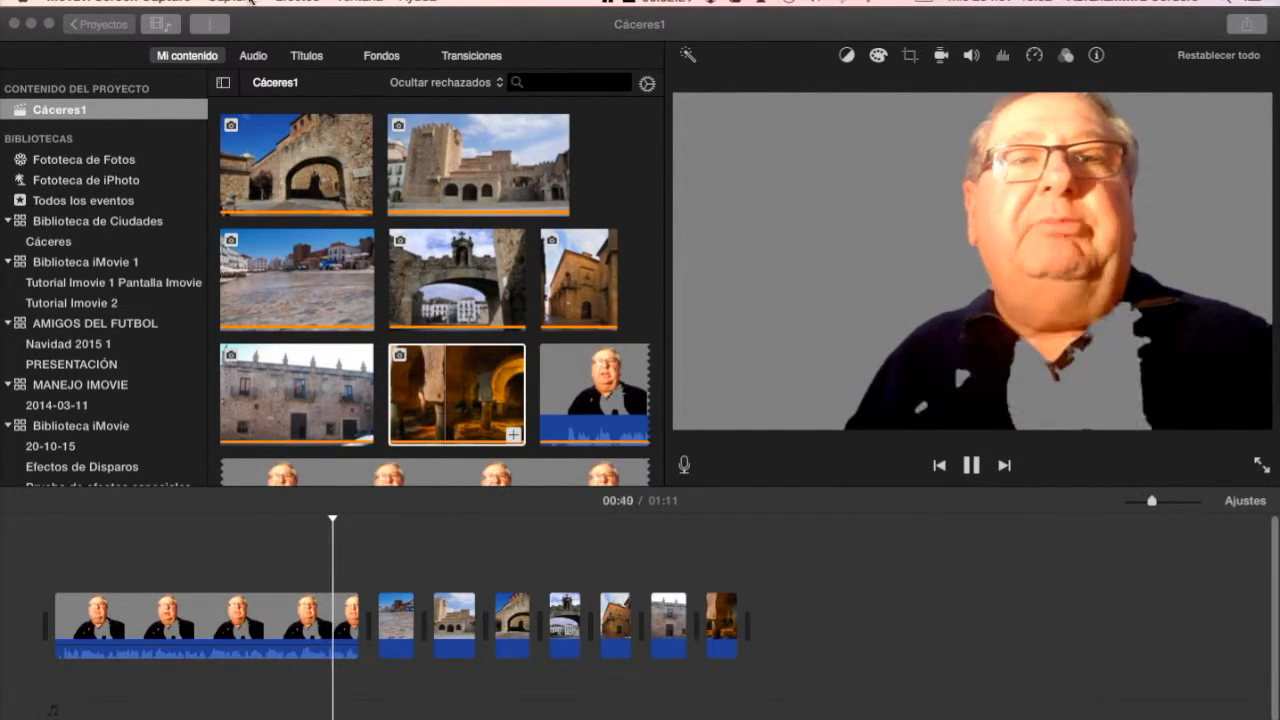
Show the Movavi Captura menu with the Detener grabación option to stop the recording.
left_click(238, 2)
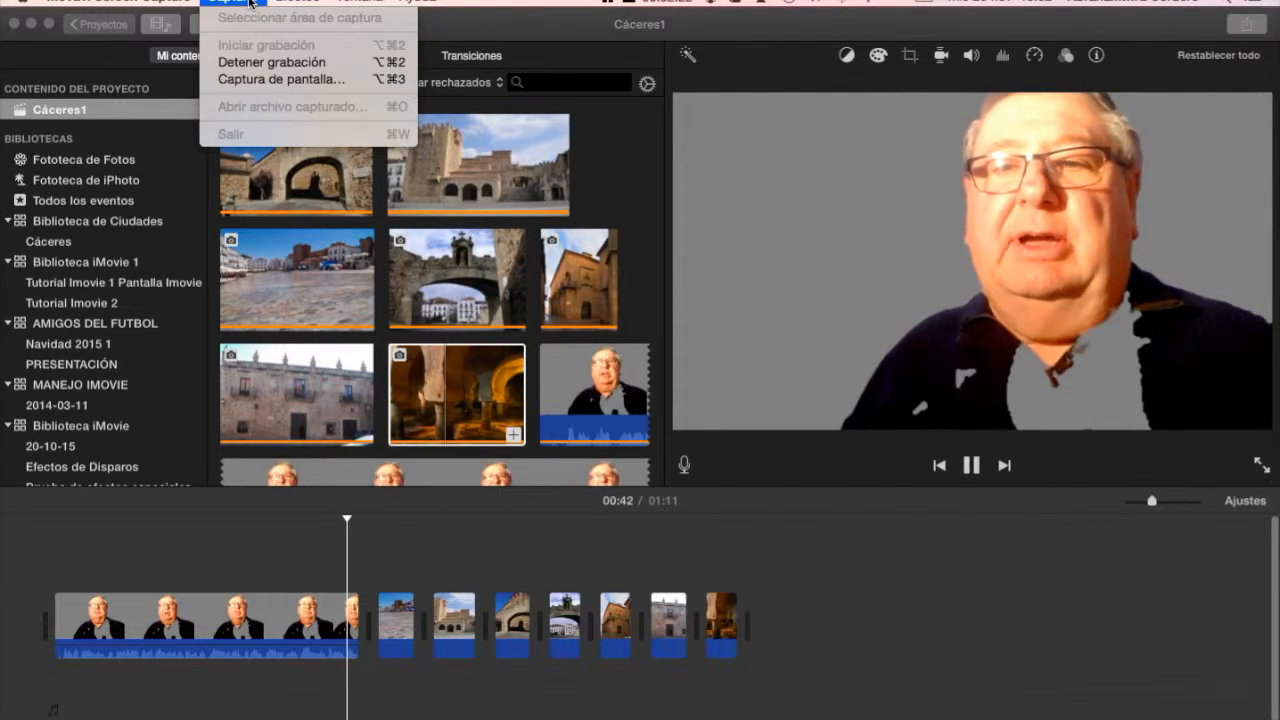